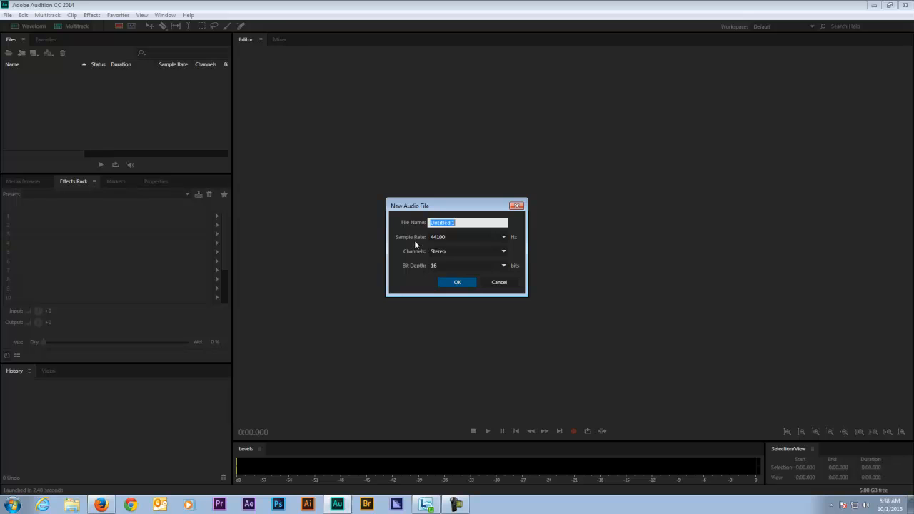
{"action": "mouse_move", "coordinate": [425, 270]}
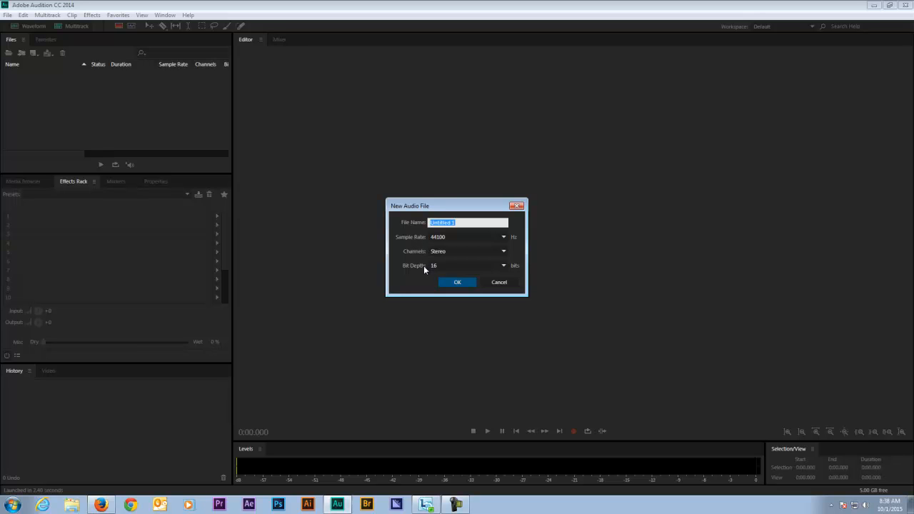
{"action": "mouse_move", "coordinate": [424, 270]}
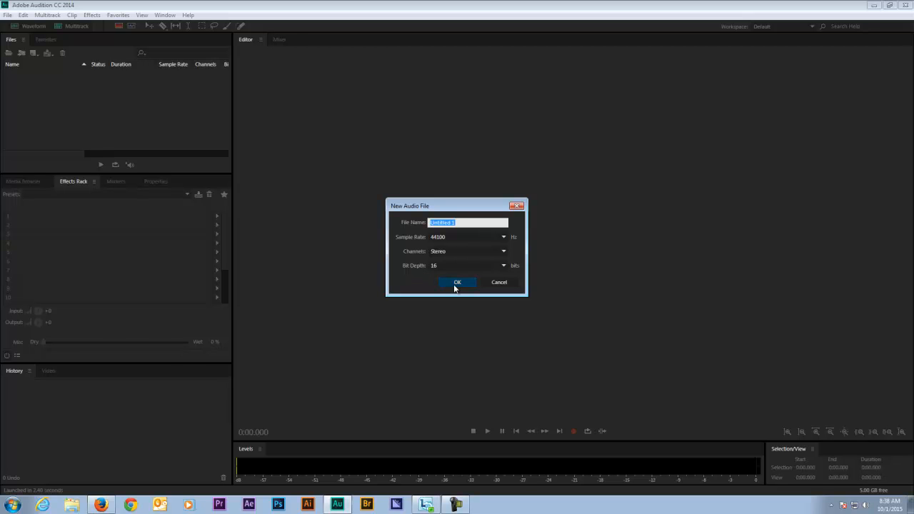
Confirm the new audio file Untitled 1 as stereo, 16-bit, 44100 Hz
{"action": "left_click", "coordinate": [457, 282]}
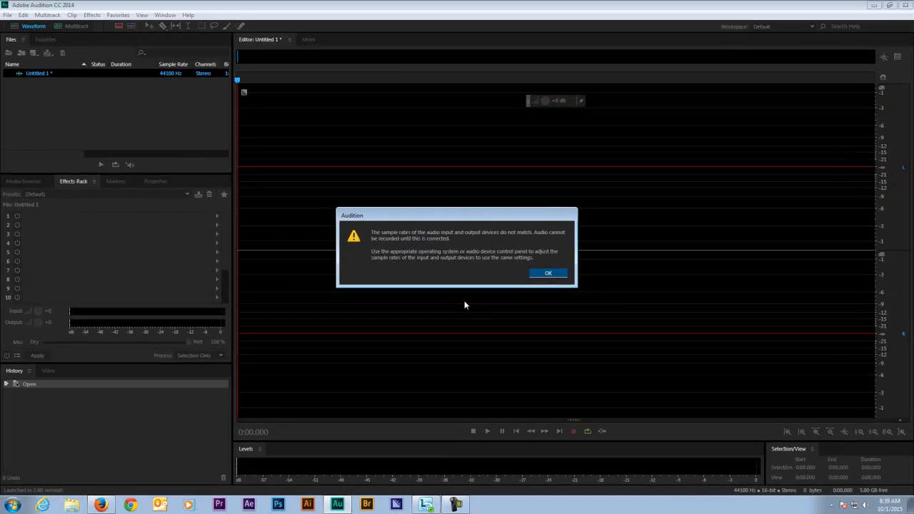
{"action": "mouse_move", "coordinate": [472, 306]}
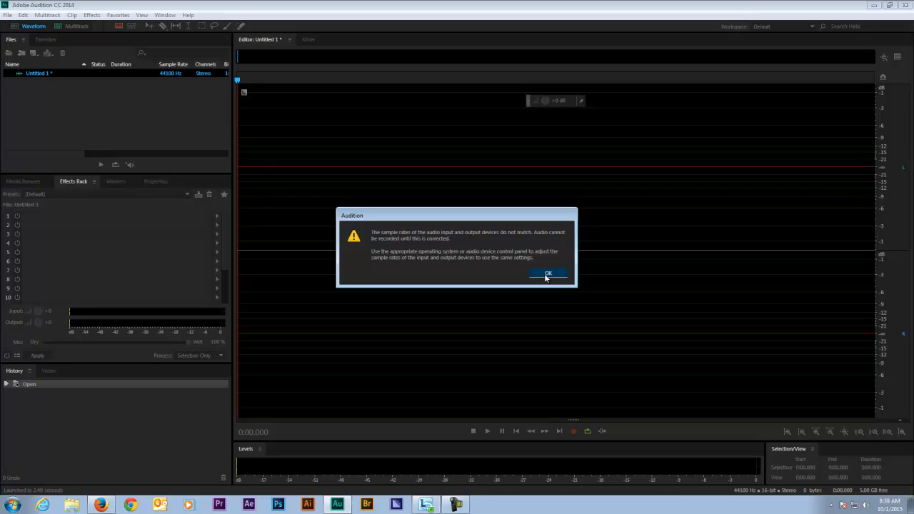
Acknowledge the input/output sample-rate mismatch warning with OK
{"action": "left_click", "coordinate": [548, 274]}
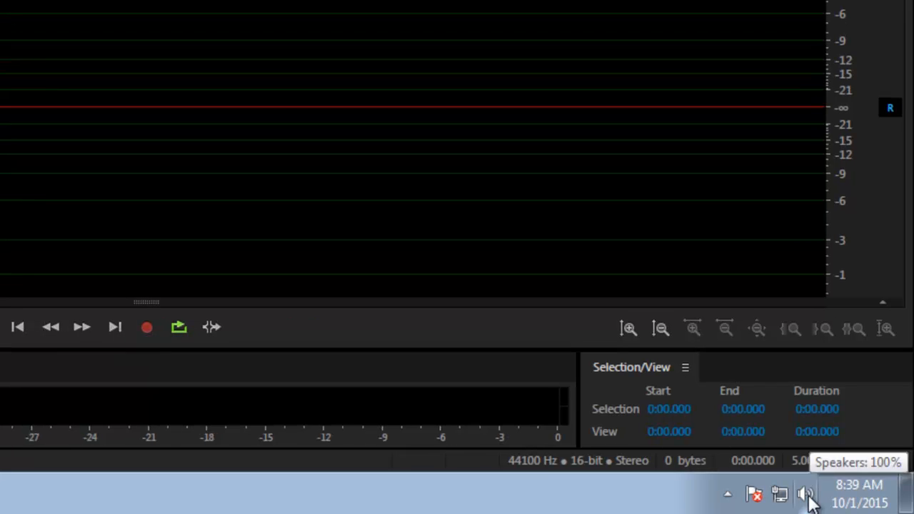
Open Recording devices from the system tray speaker icon
{"action": "right_click", "coordinate": [805, 494]}
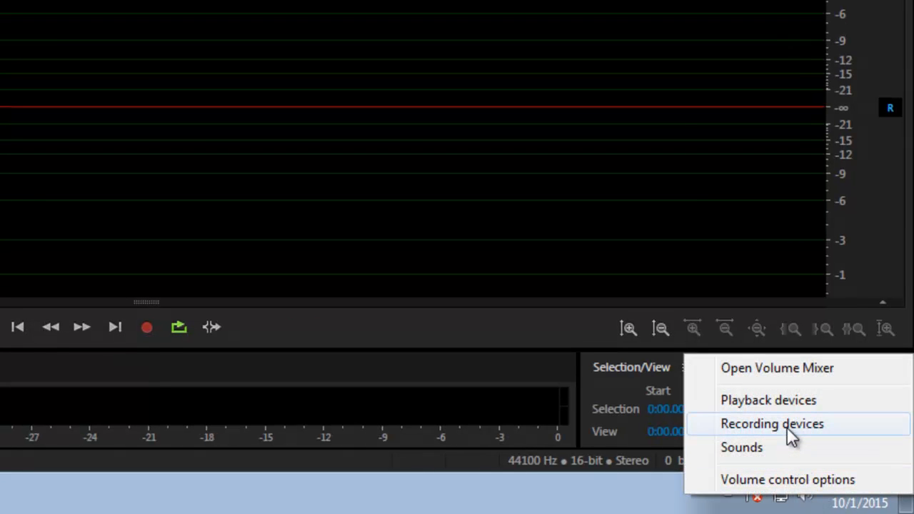
{"action": "left_click", "coordinate": [772, 423]}
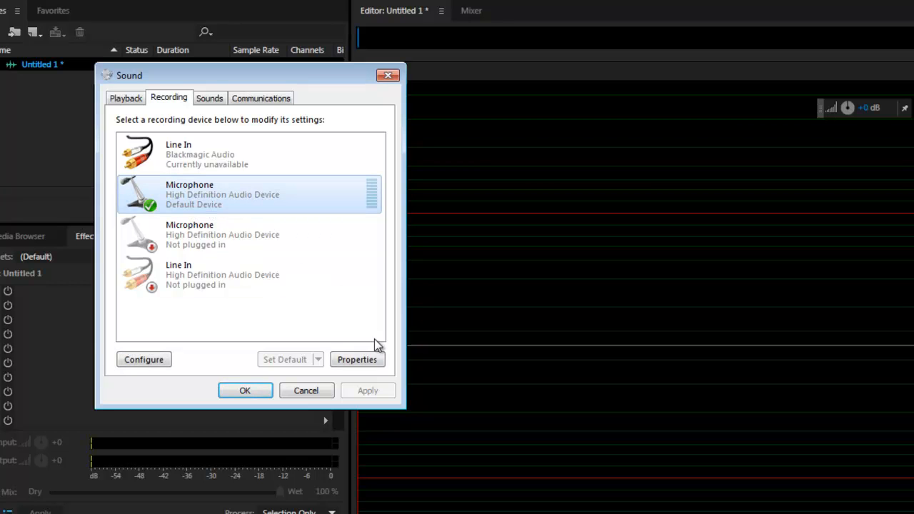
{"action": "left_click", "coordinate": [357, 359]}
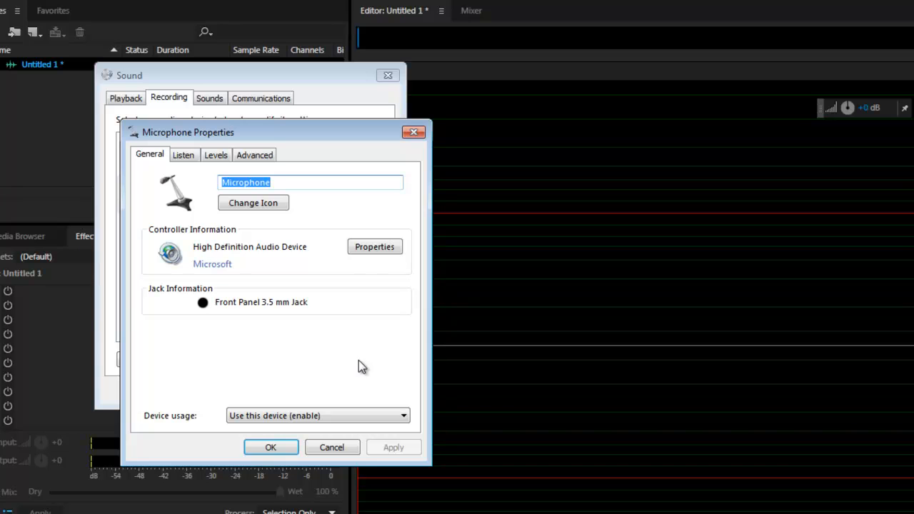
{"action": "left_click", "coordinate": [254, 154]}
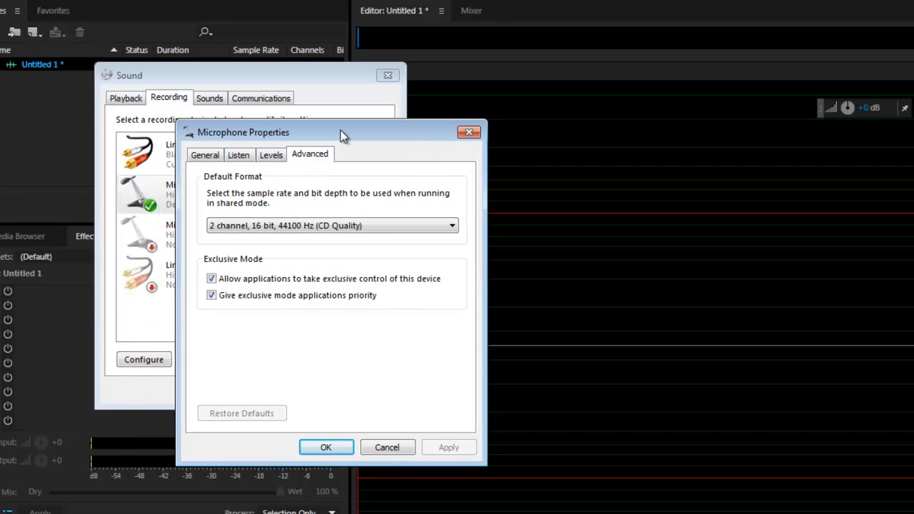
{"action": "left_click", "coordinate": [331, 225]}
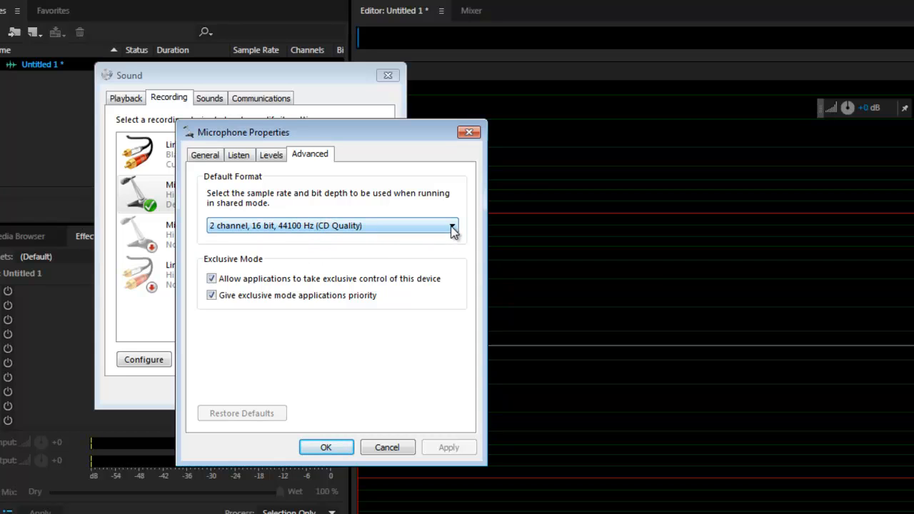
{"action": "left_click", "coordinate": [451, 226]}
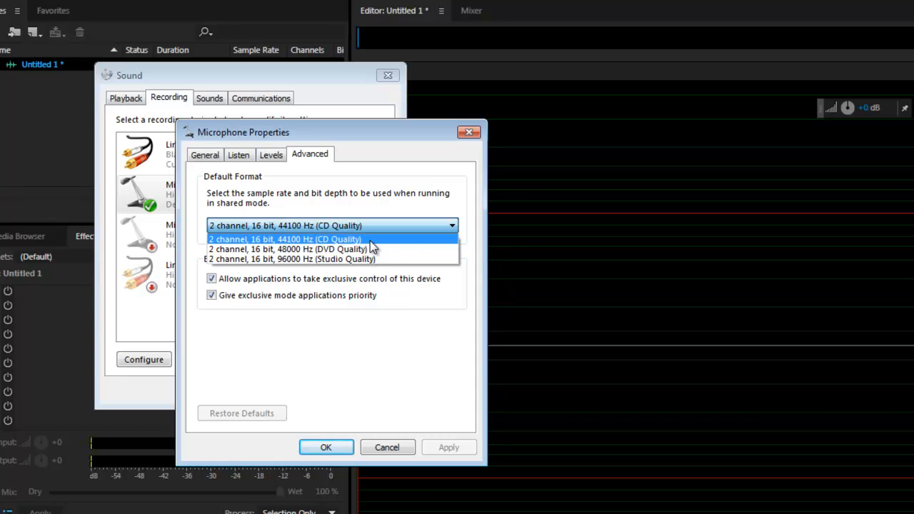
{"action": "left_click", "coordinate": [284, 238]}
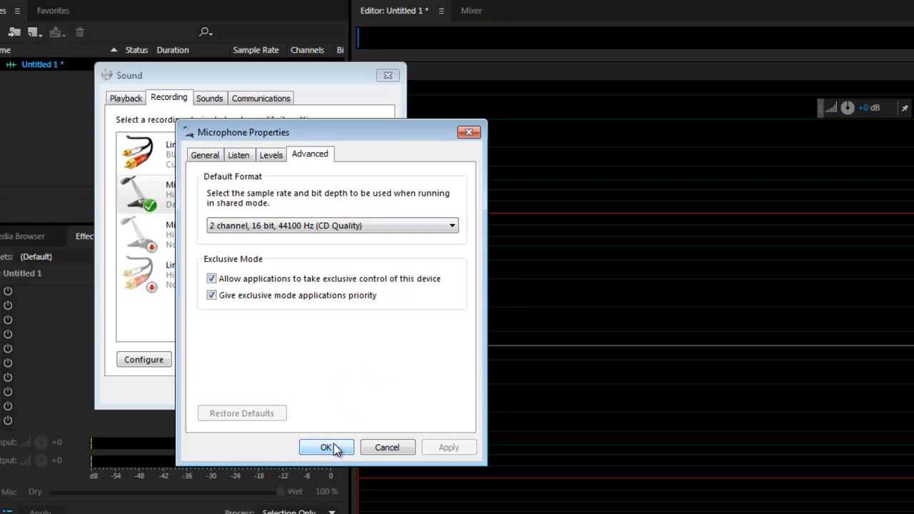
{"action": "left_click", "coordinate": [326, 447]}
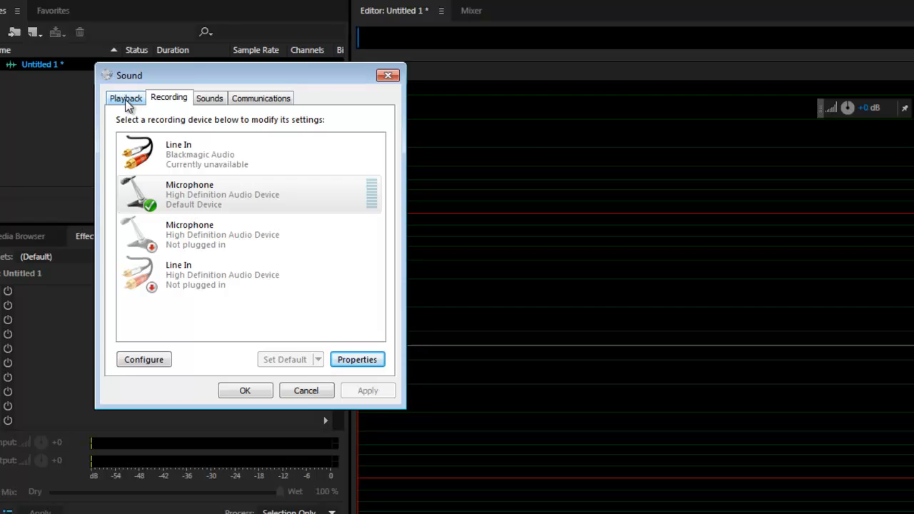
Verify the Blackmagic Audio speakers' default format is 16 bit, 48000 Hz, then close their properties
{"action": "left_click", "coordinate": [125, 98]}
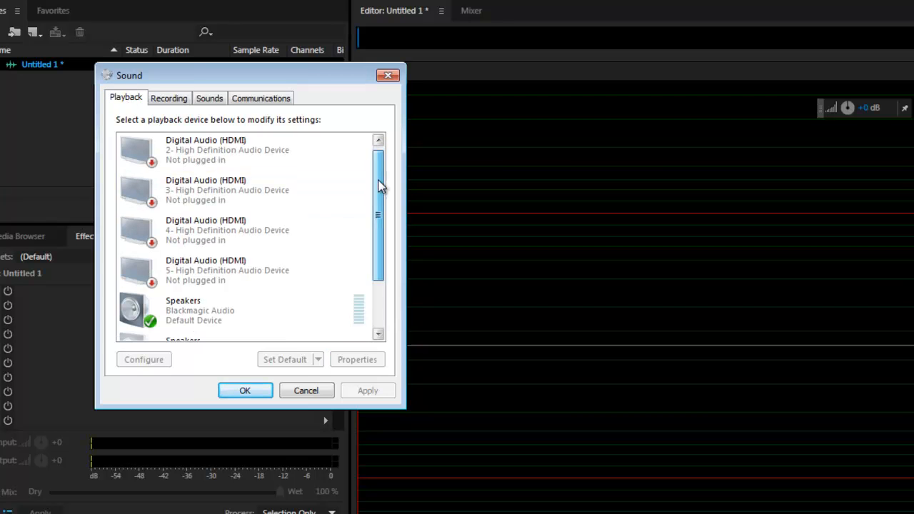
{"action": "scroll", "scroll_direction": "down", "scroll_amount": 3}
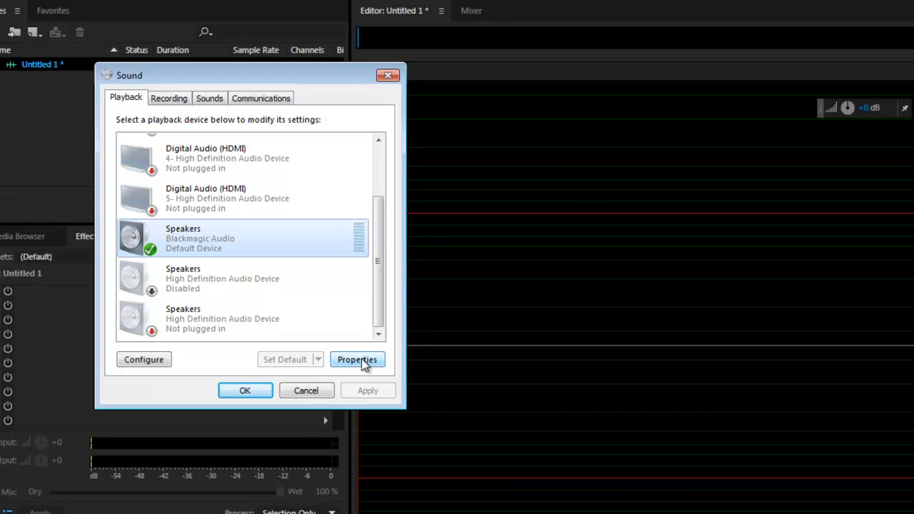
{"action": "left_click", "coordinate": [357, 359]}
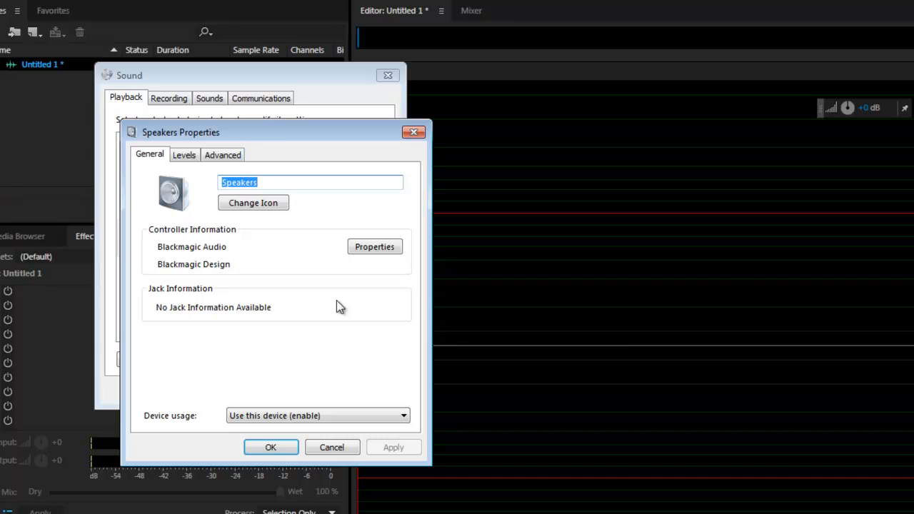
{"action": "left_click", "coordinate": [223, 155]}
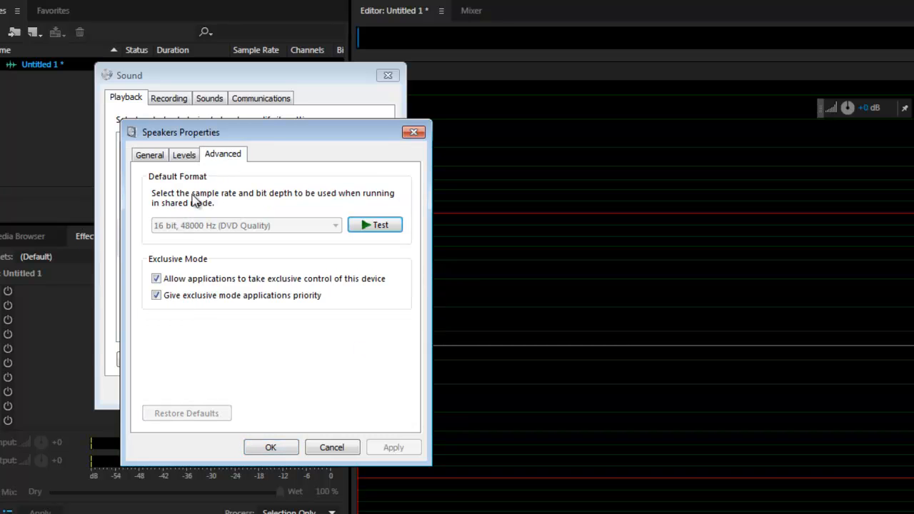
{"action": "mouse_move", "coordinate": [186, 237]}
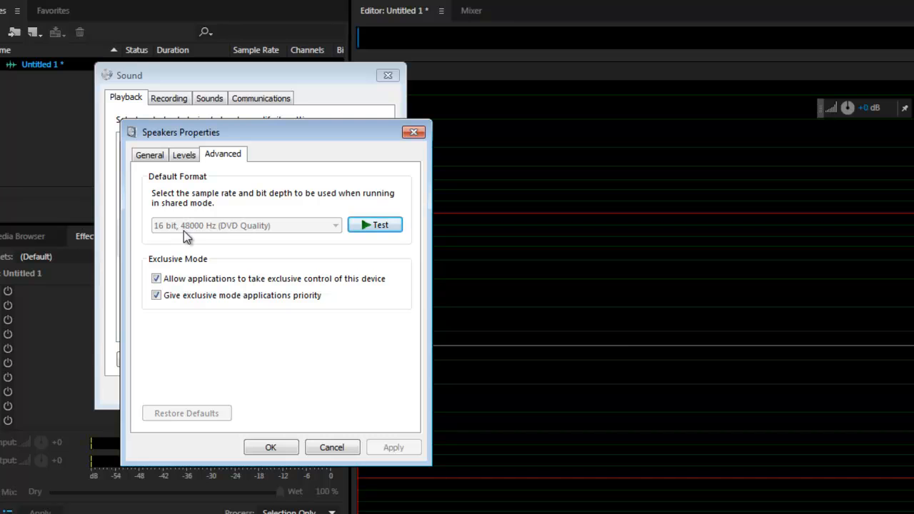
{"action": "mouse_move", "coordinate": [204, 237]}
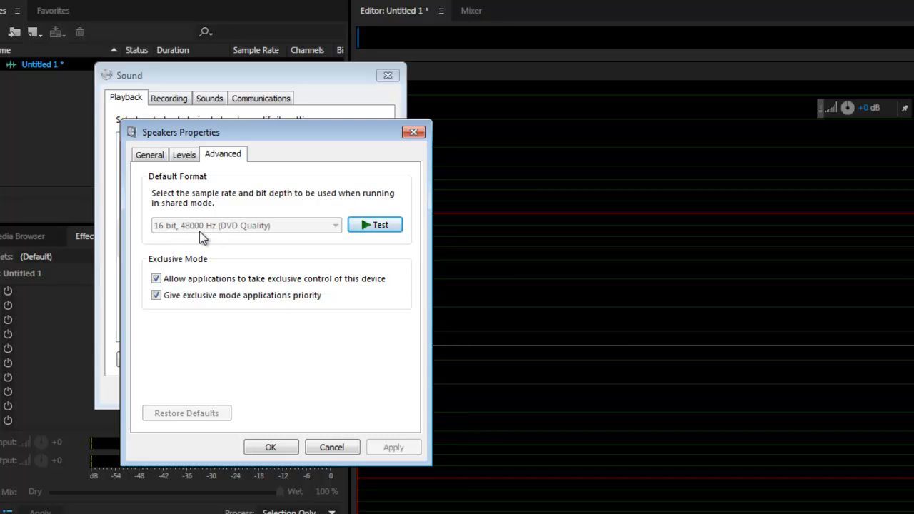
{"action": "mouse_move", "coordinate": [207, 239]}
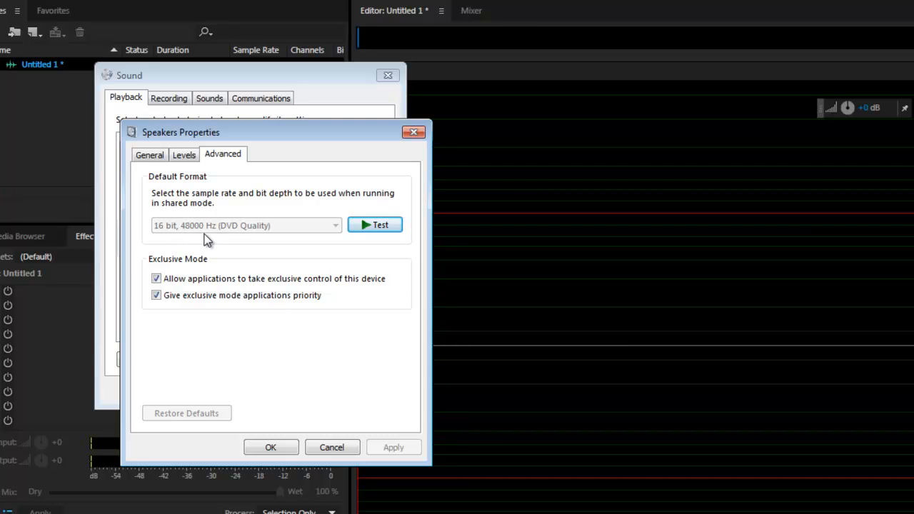
{"action": "mouse_move", "coordinate": [348, 368]}
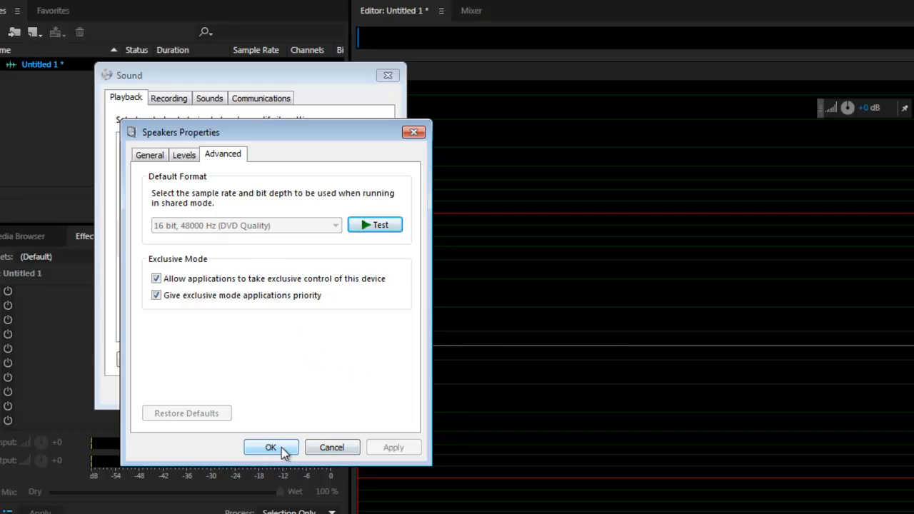
{"action": "left_click", "coordinate": [271, 447]}
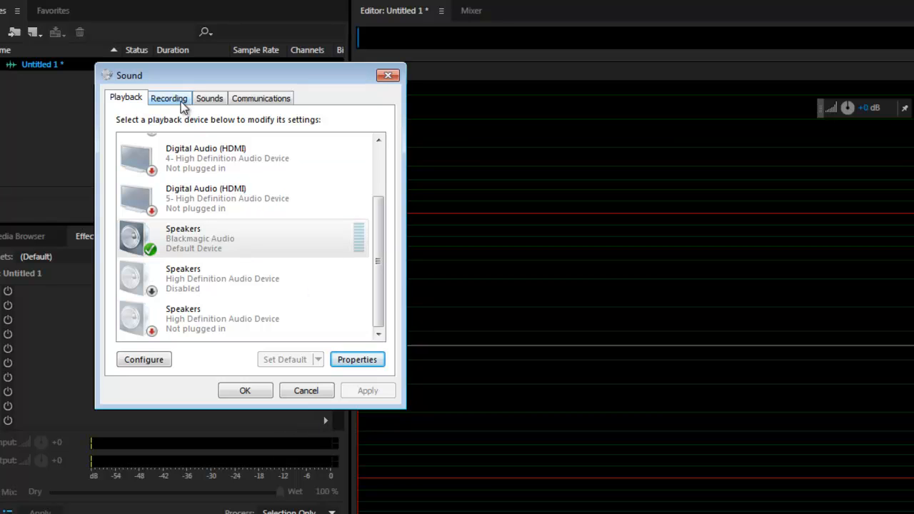
Set the default microphone format to 2 channel, 16 bit, 48000 Hz (DVD Quality) despite device in use
{"action": "left_click", "coordinate": [169, 98]}
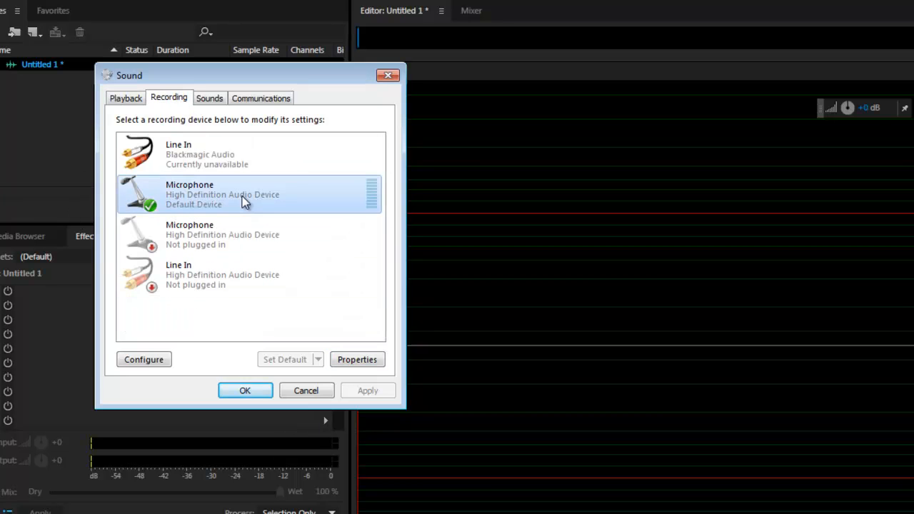
{"action": "left_click", "coordinate": [357, 359]}
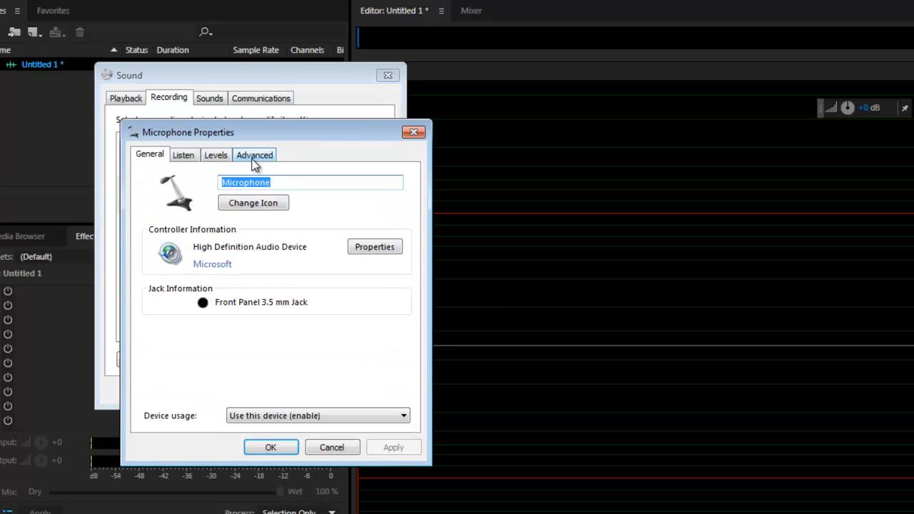
{"action": "left_click", "coordinate": [254, 155]}
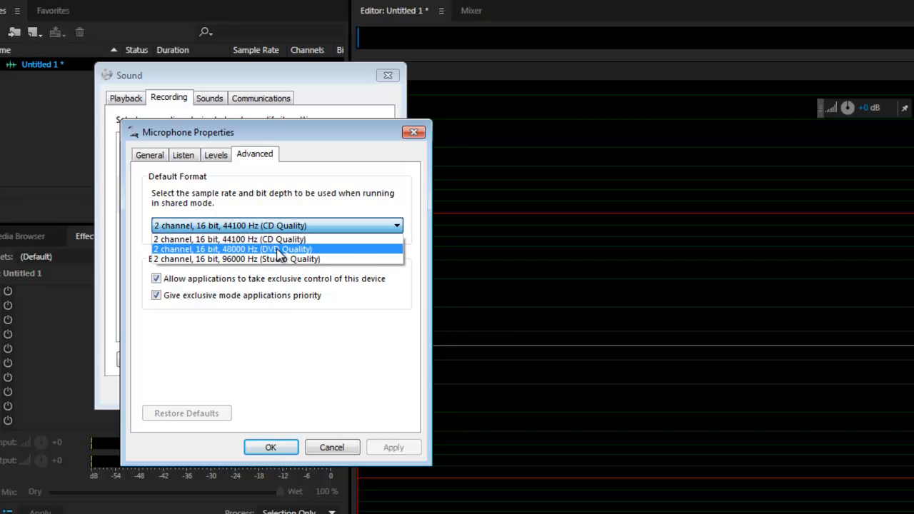
{"action": "mouse_move", "coordinate": [300, 259]}
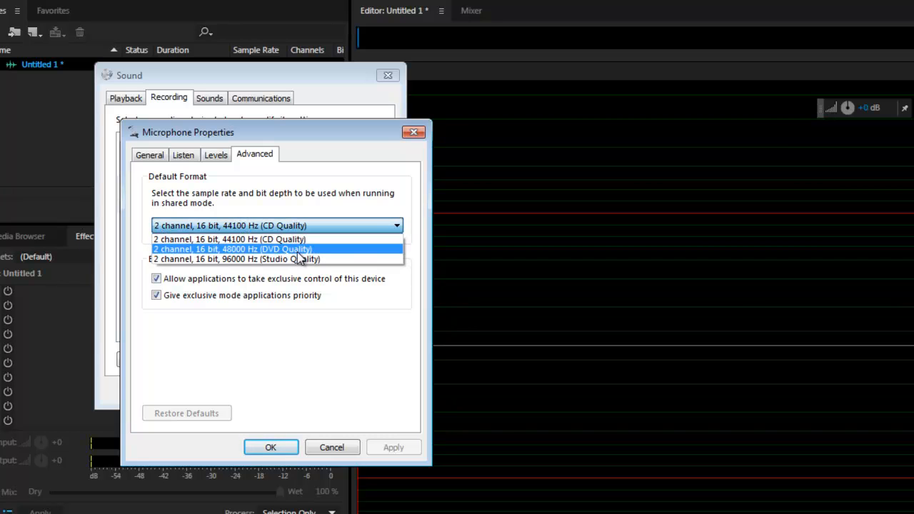
{"action": "left_click", "coordinate": [232, 249]}
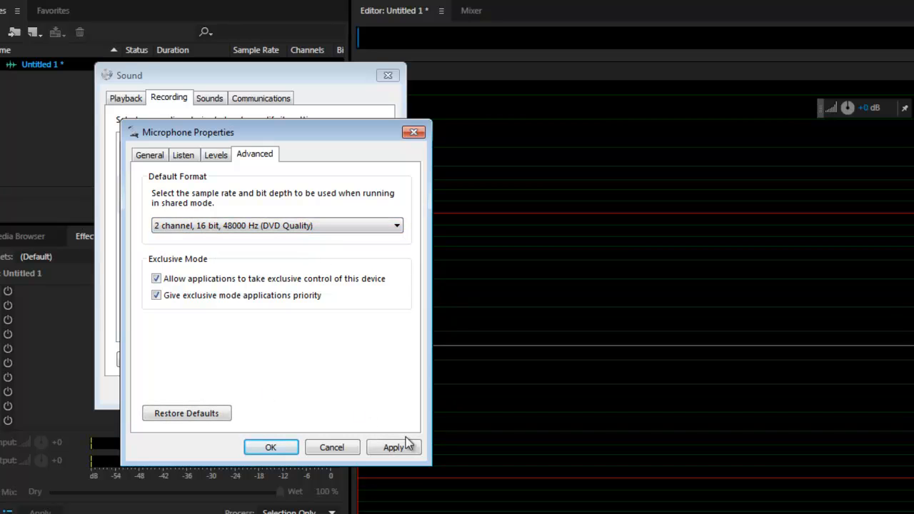
{"action": "left_click", "coordinate": [393, 447]}
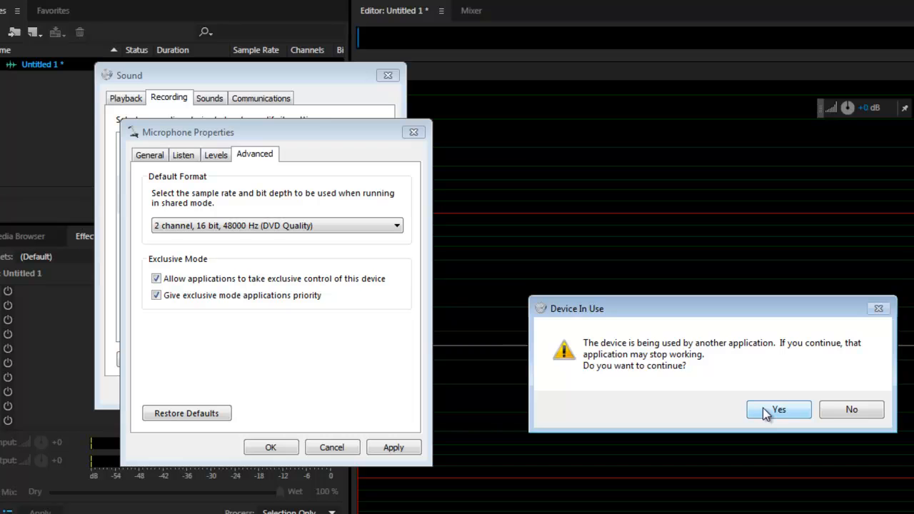
{"action": "left_click", "coordinate": [778, 409]}
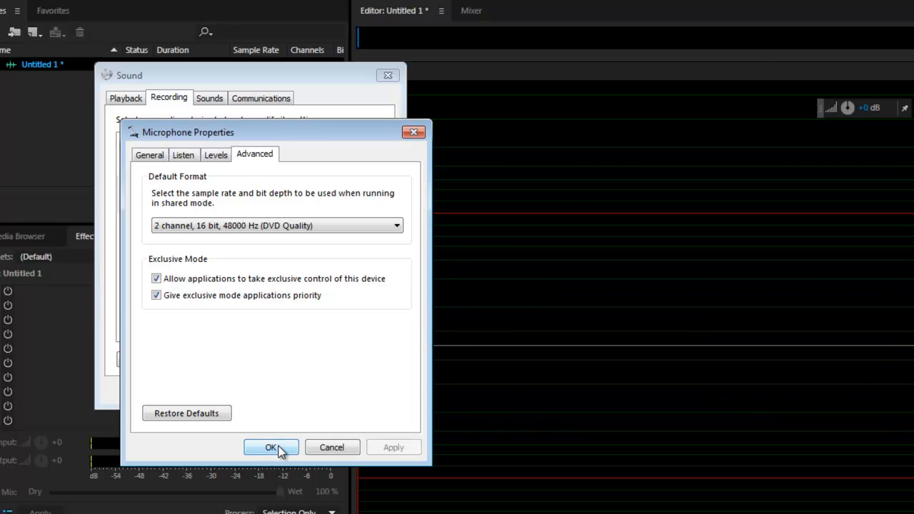
{"action": "left_click", "coordinate": [271, 447]}
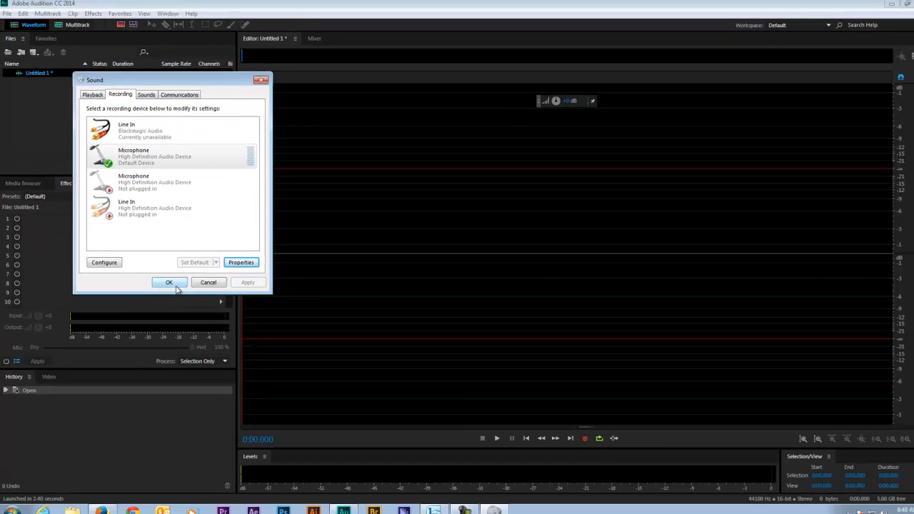
Close the Sound dialog and start recording into Untitled 1
{"action": "left_click", "coordinate": [170, 282]}
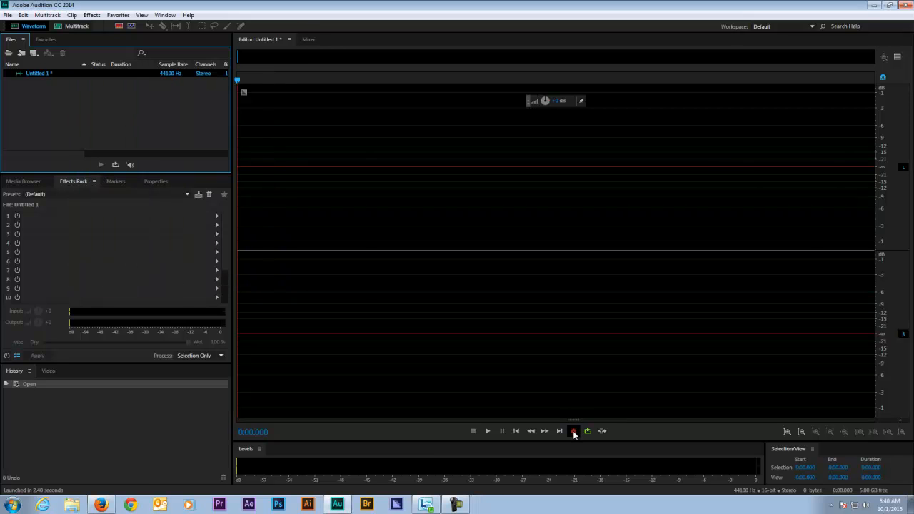
{"action": "left_click", "coordinate": [573, 430]}
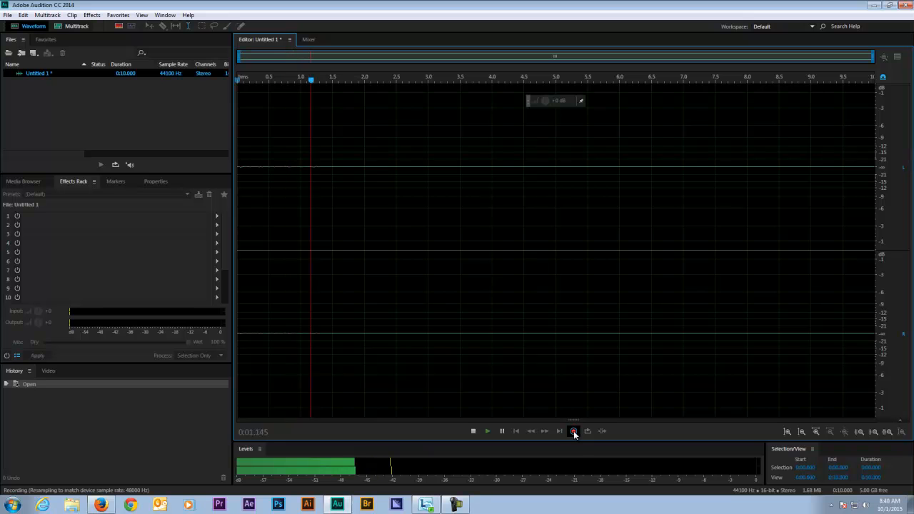